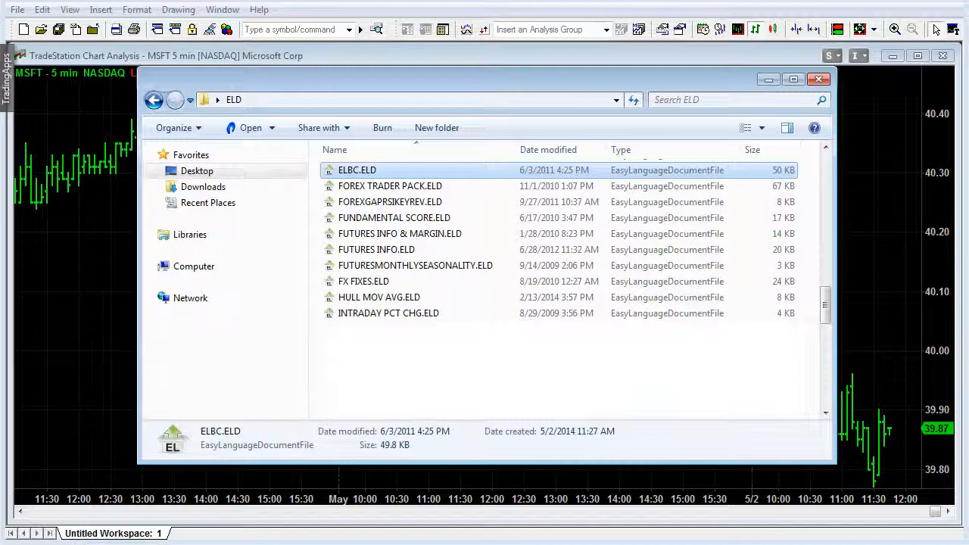
# - Close the Explorer window showing the ELD folder to return to the MSFT chart
pyautogui.click(818, 79)
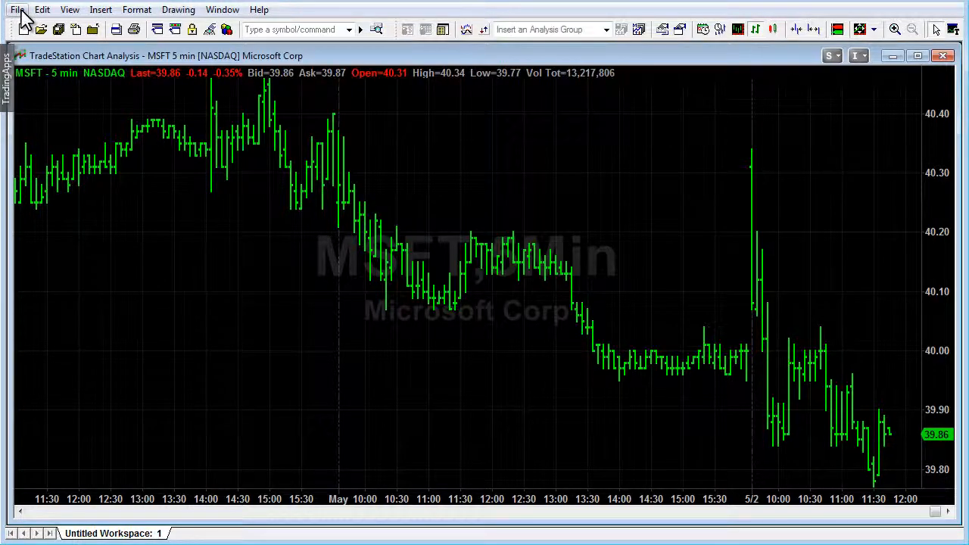
# - Start the Import/Export EasyLanguage wizard for an ELD/ELS/ELA file and browse for its location
pyautogui.click(13, 9)
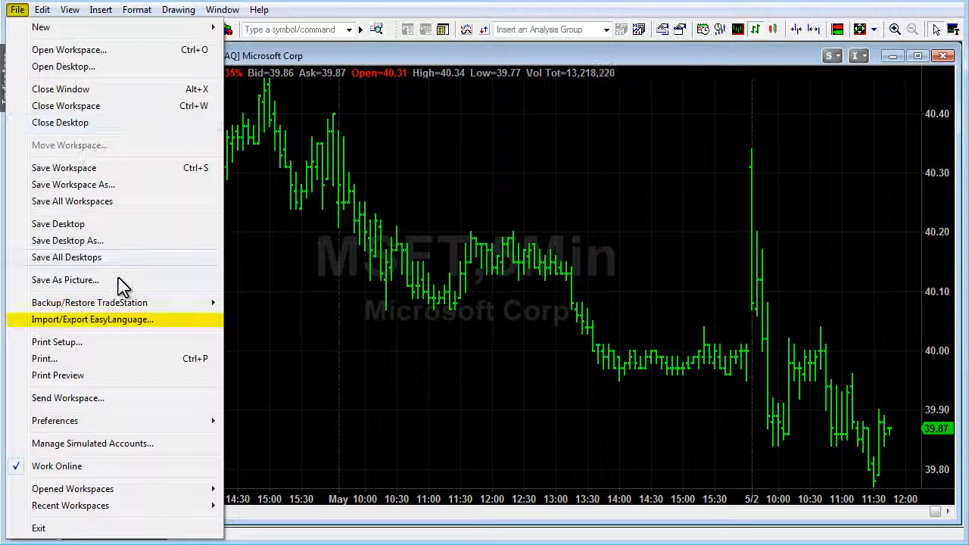
pyautogui.click(90, 320)
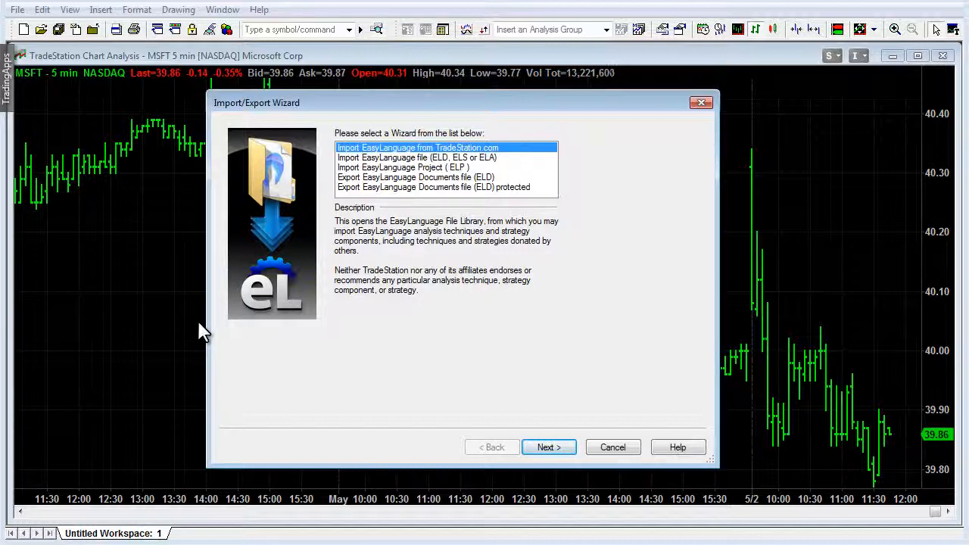
pyautogui.moveTo(456, 200)
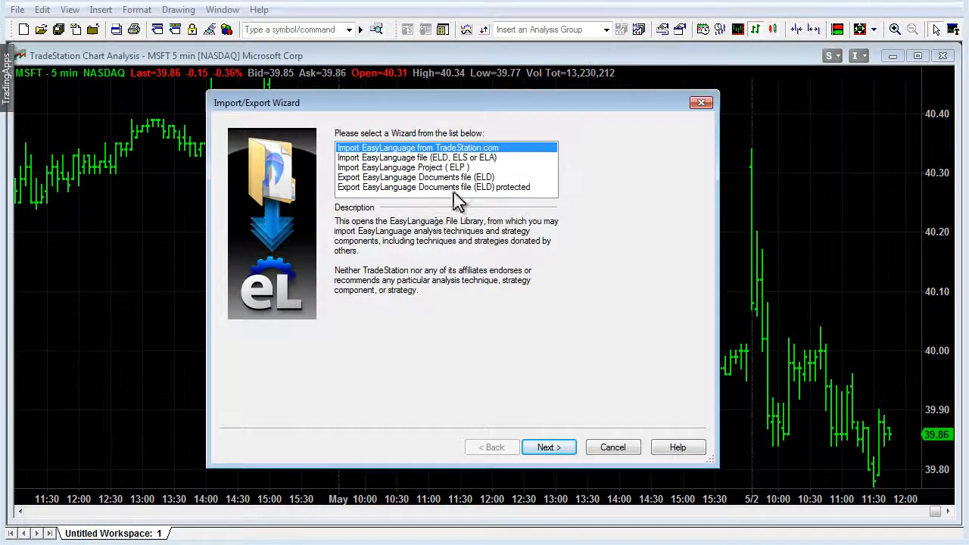
pyautogui.click(414, 157)
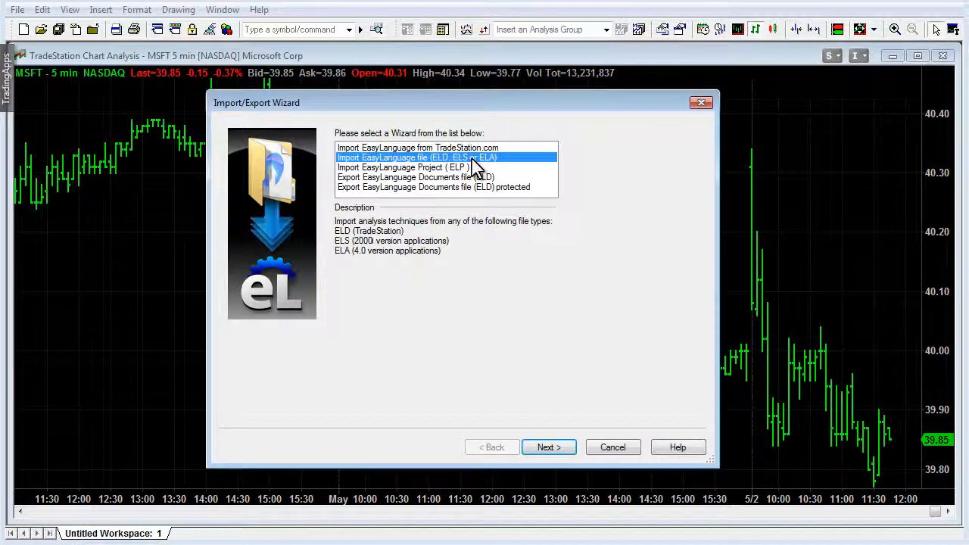
pyautogui.moveTo(557, 439)
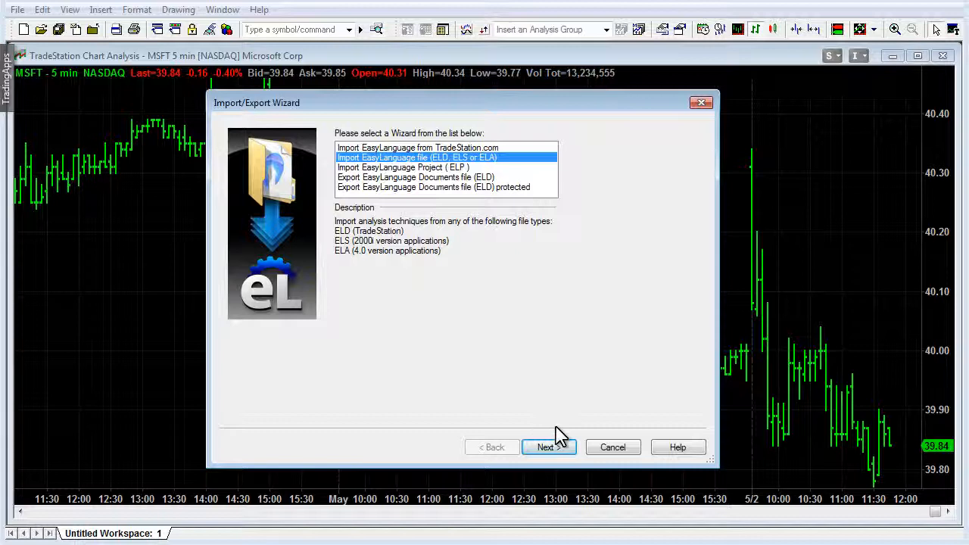
pyautogui.click(548, 447)
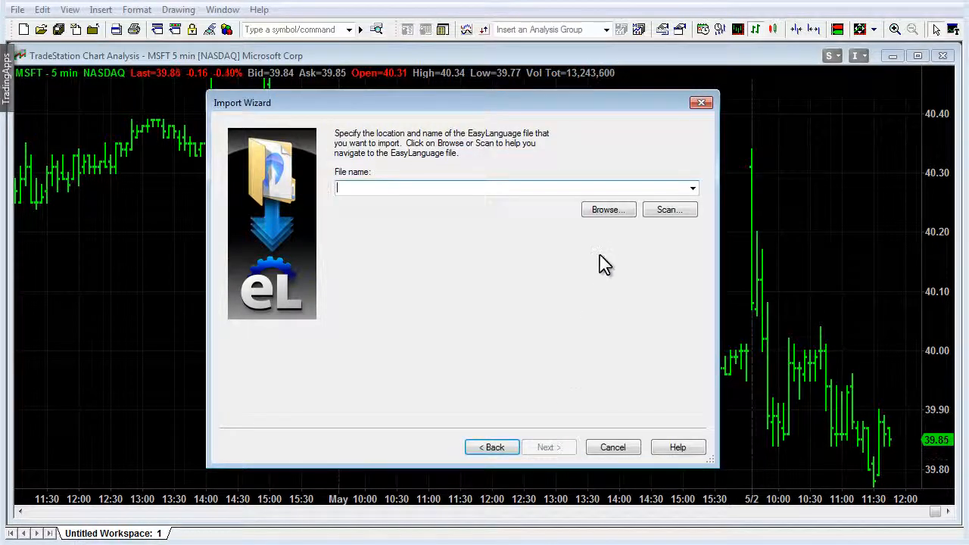
pyautogui.moveTo(616, 221)
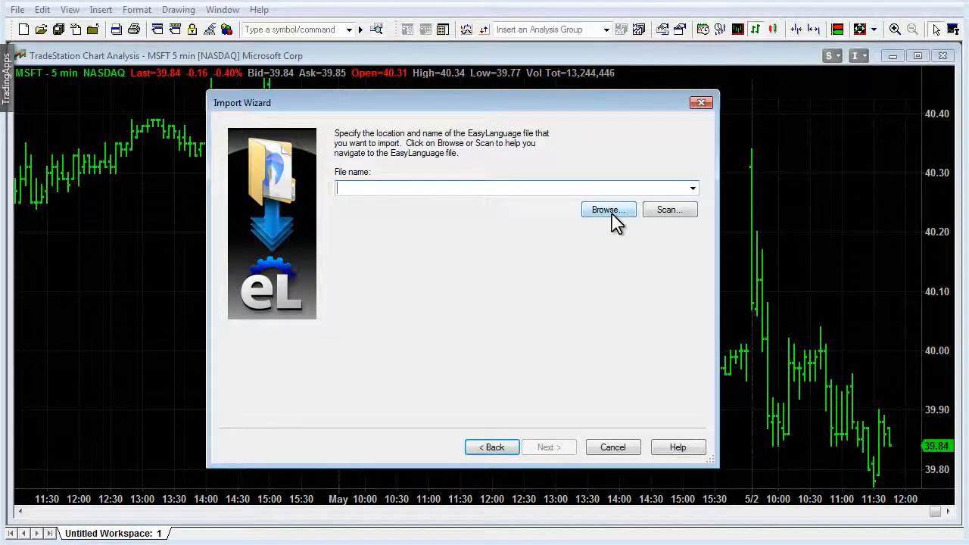
pyautogui.click(613, 447)
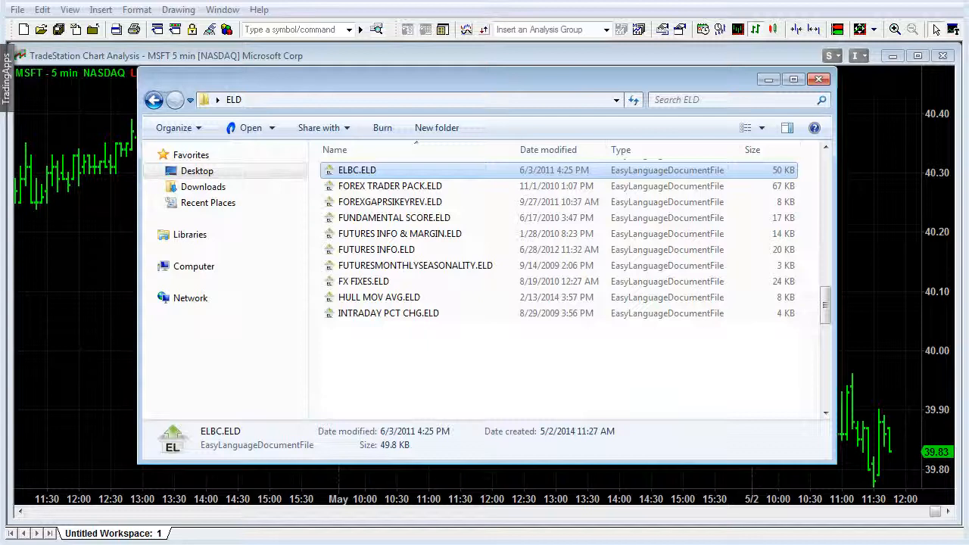
pyautogui.moveTo(380, 236)
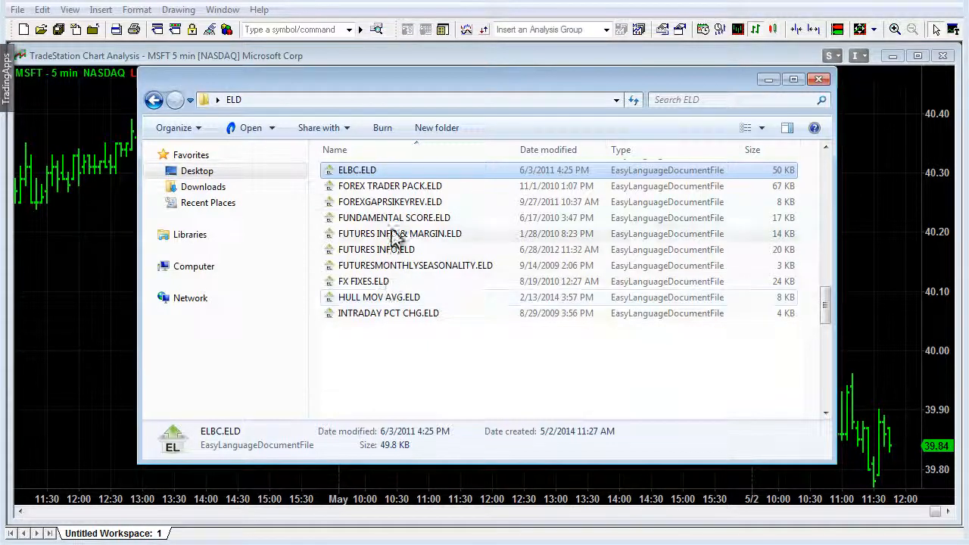
pyautogui.moveTo(396, 170)
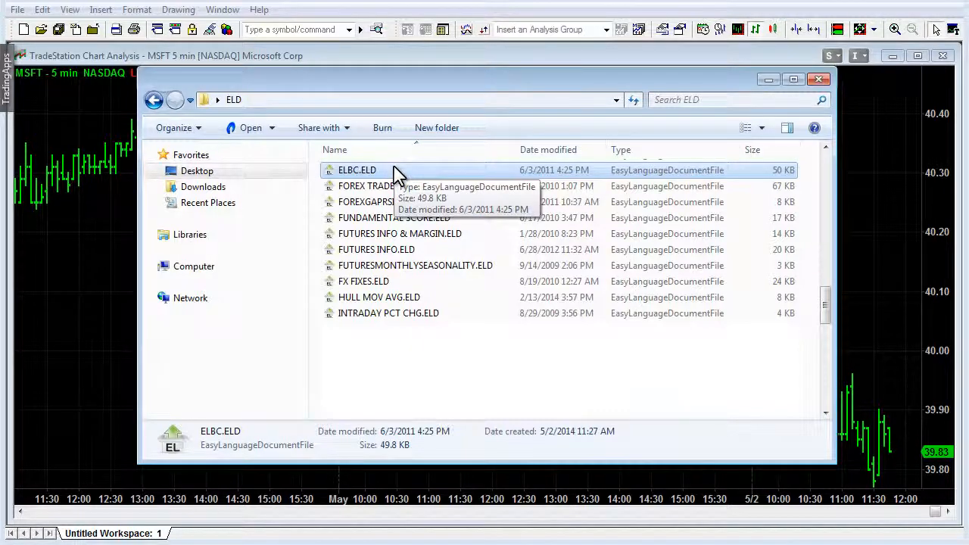
# - Select ELBC.ELD from the ELD folder as the file to import
pyautogui.doubleClick(354, 169)
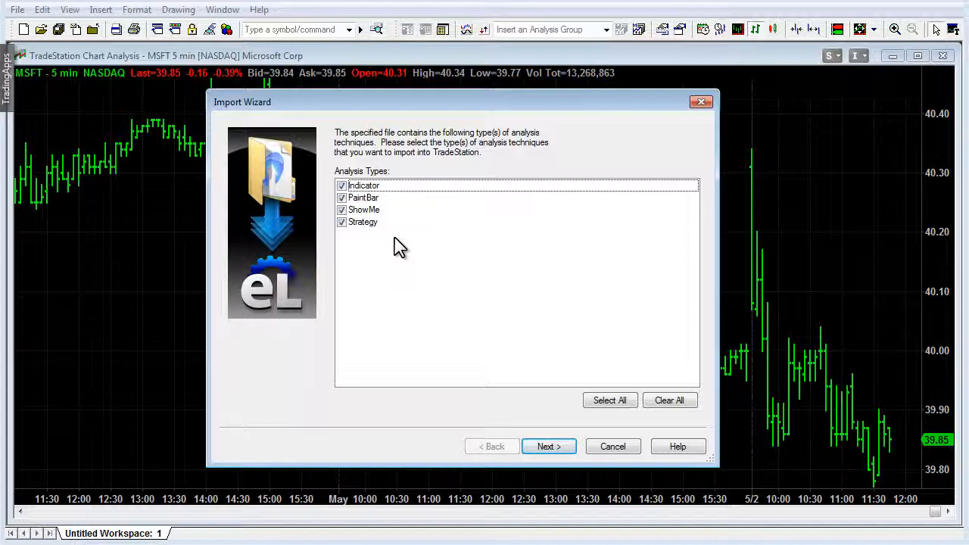
pyautogui.moveTo(524, 315)
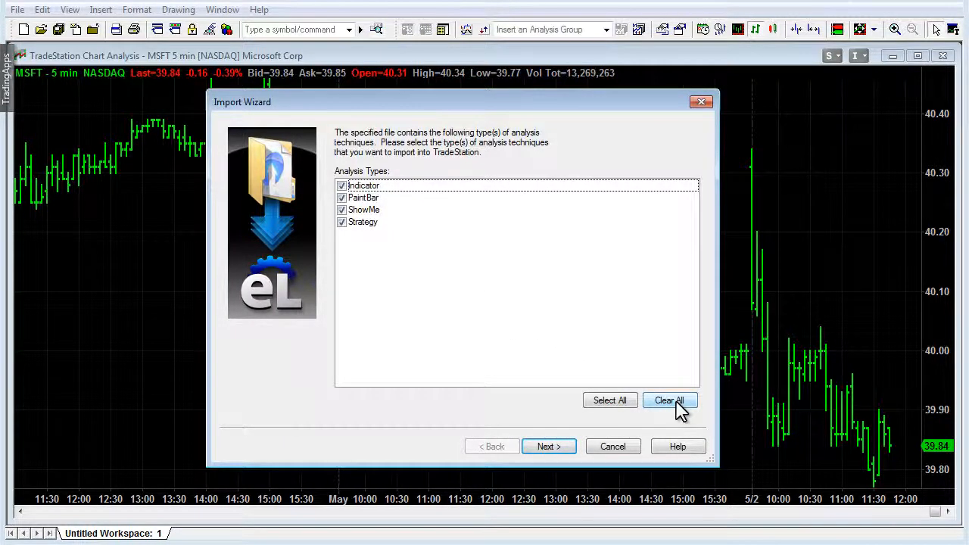
# - Narrow the import to Indicator only and continue to the file's indicator list
pyautogui.click(669, 400)
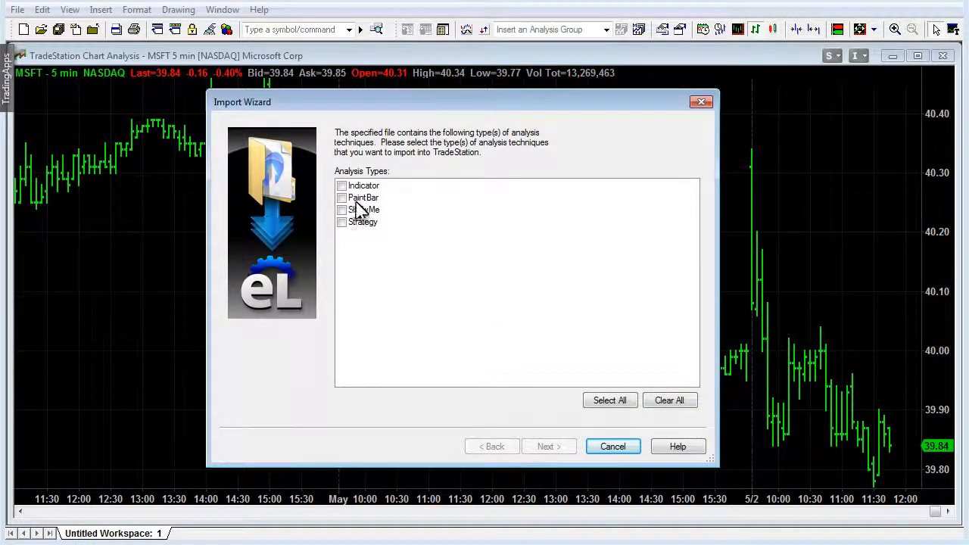
pyautogui.click(342, 185)
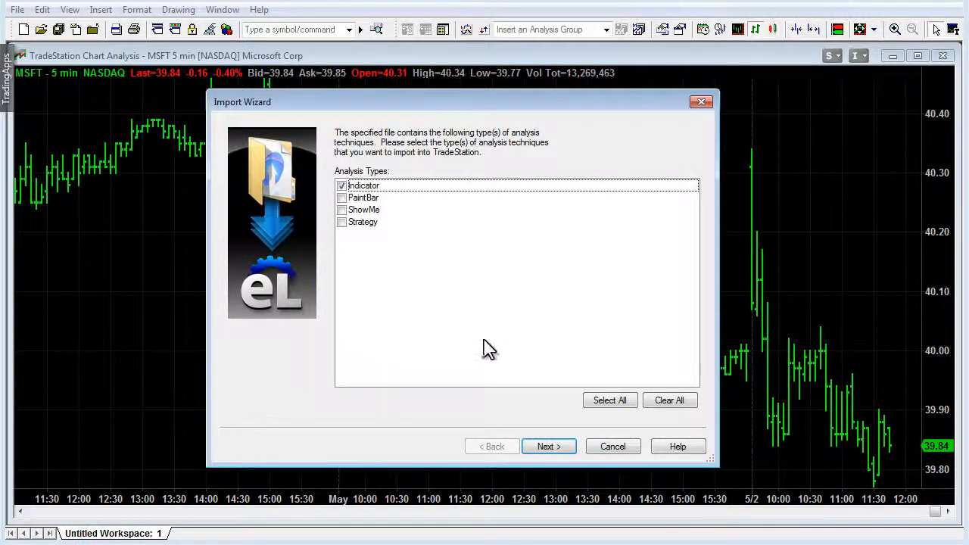
pyautogui.click(548, 446)
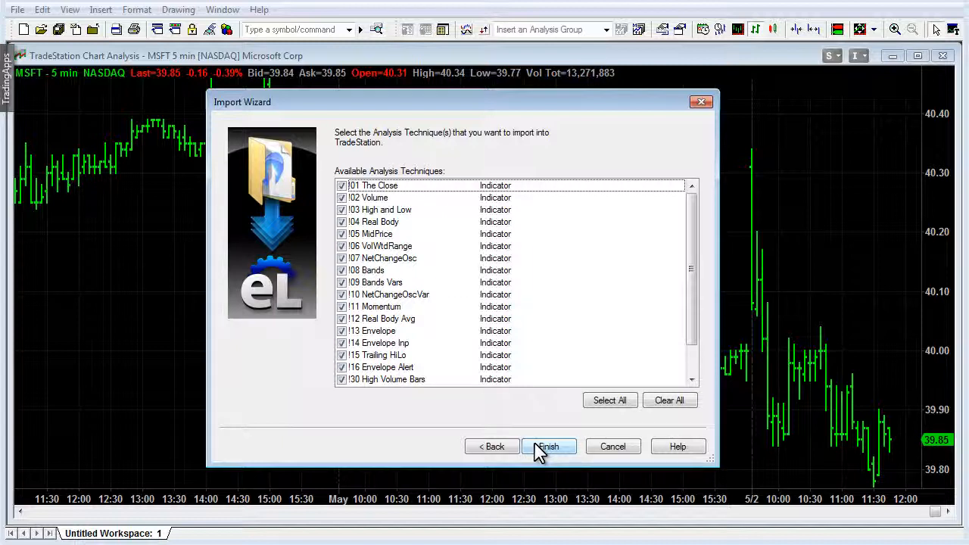
# - Finish importing all checked indicators and acknowledge the Import Success message
pyautogui.click(548, 445)
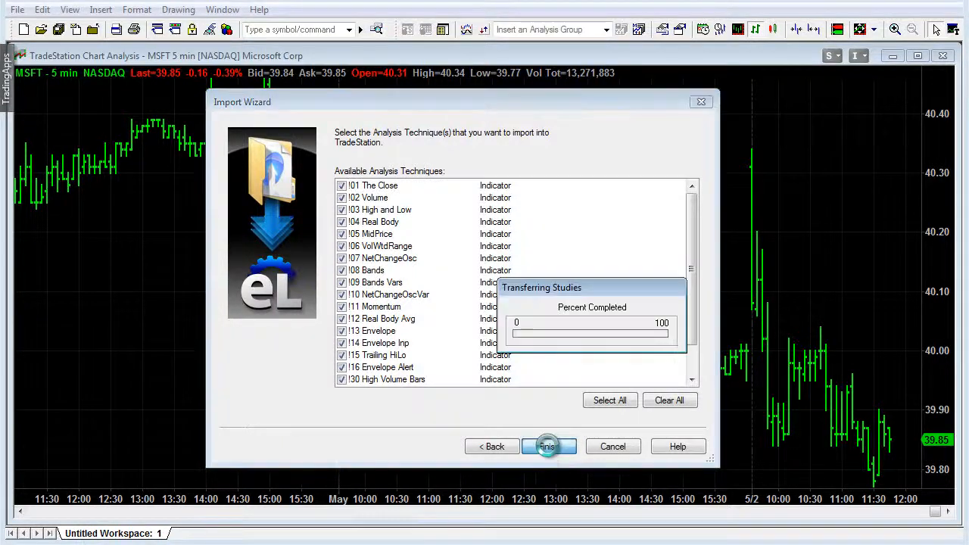
pyautogui.click(548, 446)
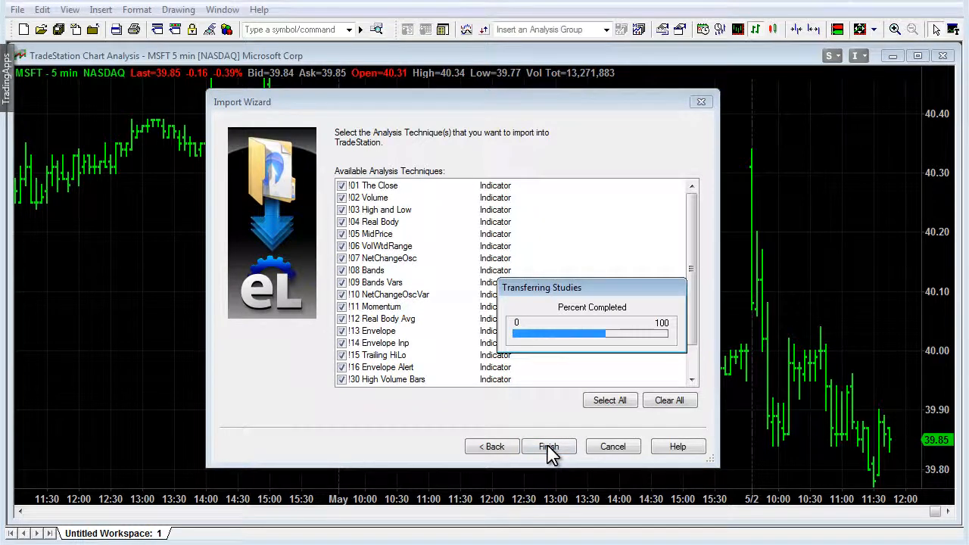
pyautogui.click(549, 446)
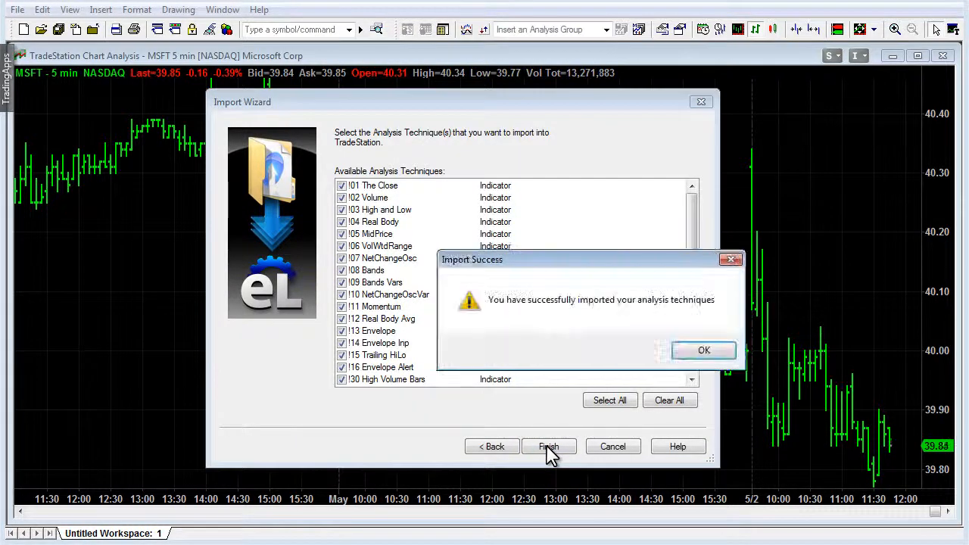
pyautogui.moveTo(689, 378)
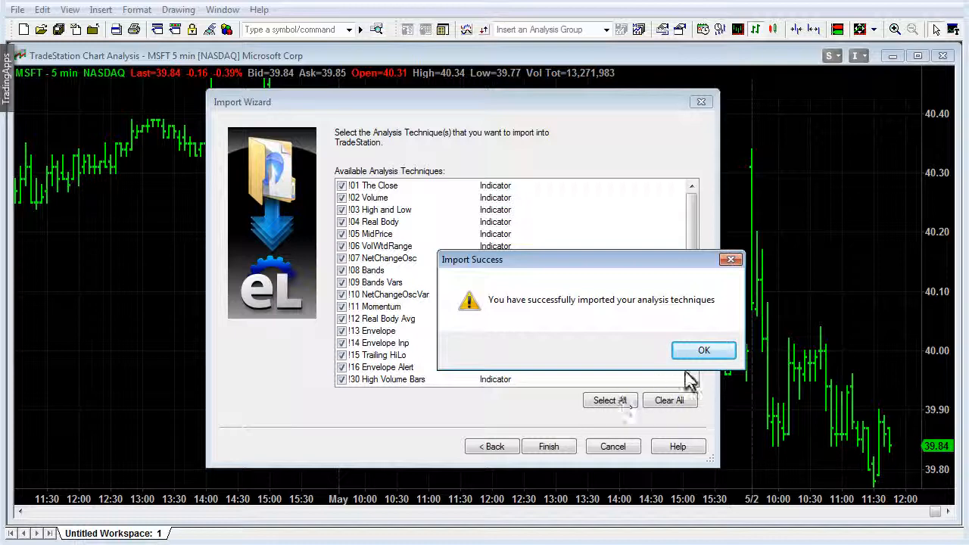
pyautogui.click(703, 350)
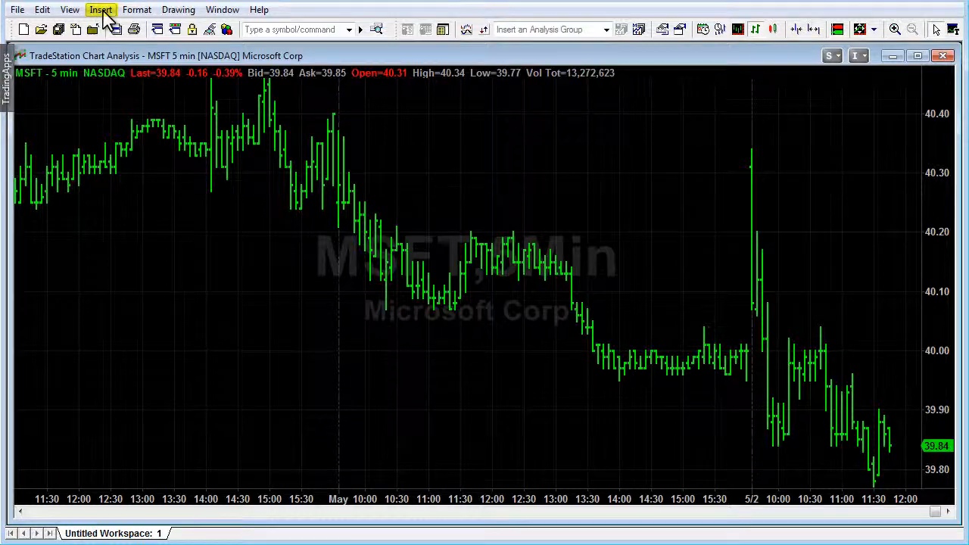
# - Open Insert > Indicator to list available indicators including The Close and Volume
pyautogui.click(100, 9)
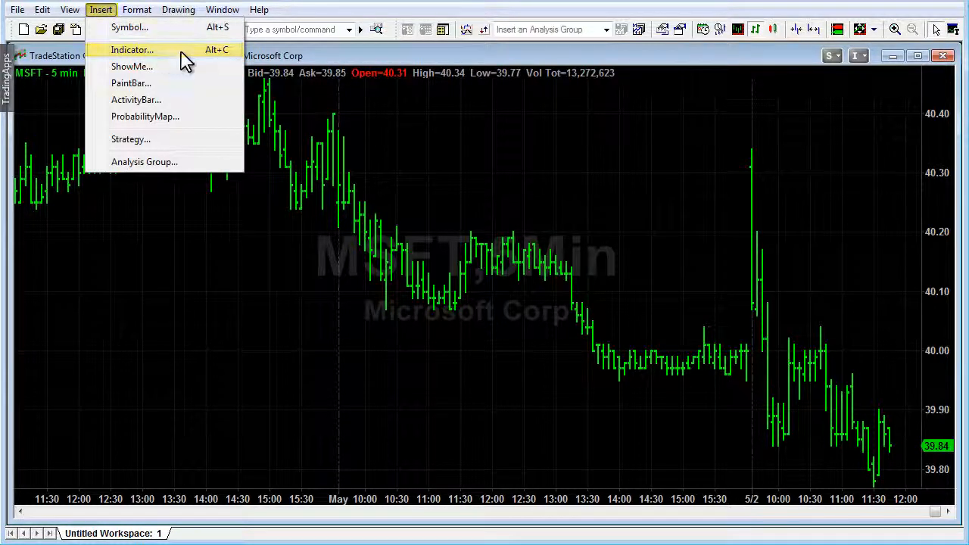
pyautogui.click(141, 48)
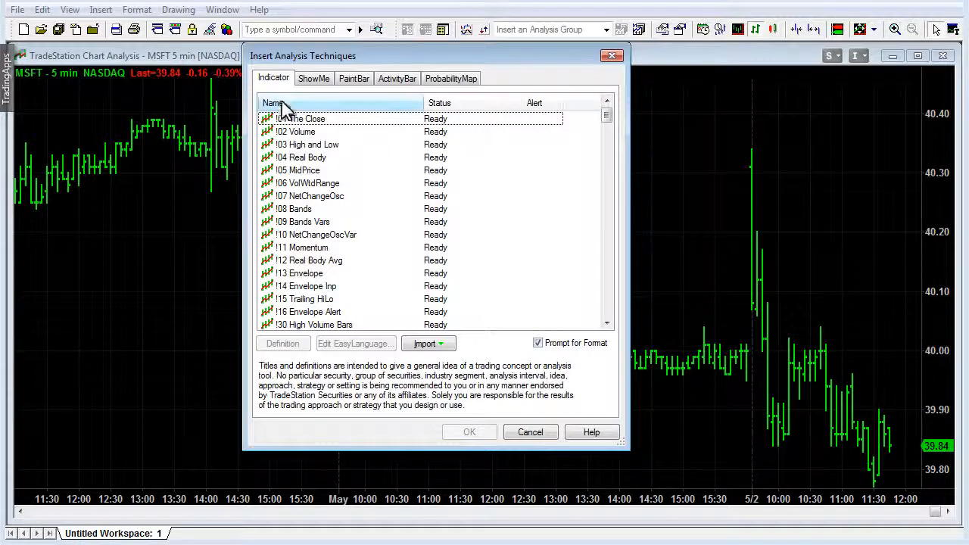